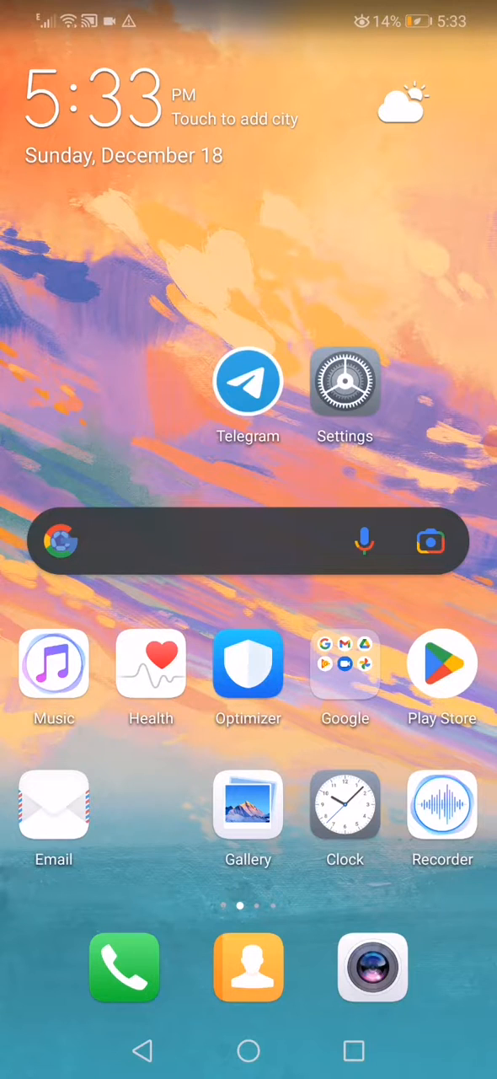
Open Settings from the home screen and reach the Apps list showing Telegram
{"action": "left_click", "coordinate": [344, 381]}
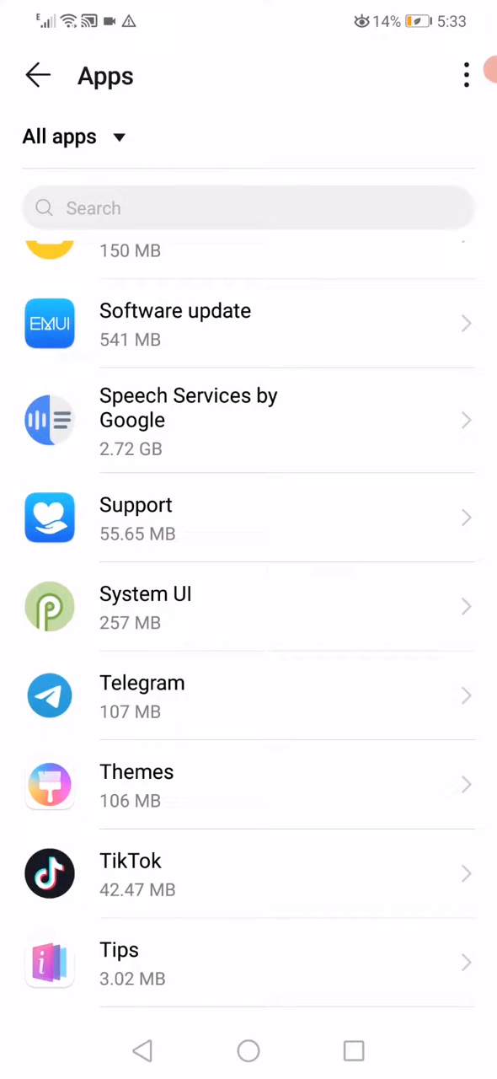
Open Telegram's App info page (version 9.2.2) from the Apps list
{"action": "left_click", "coordinate": [250, 698]}
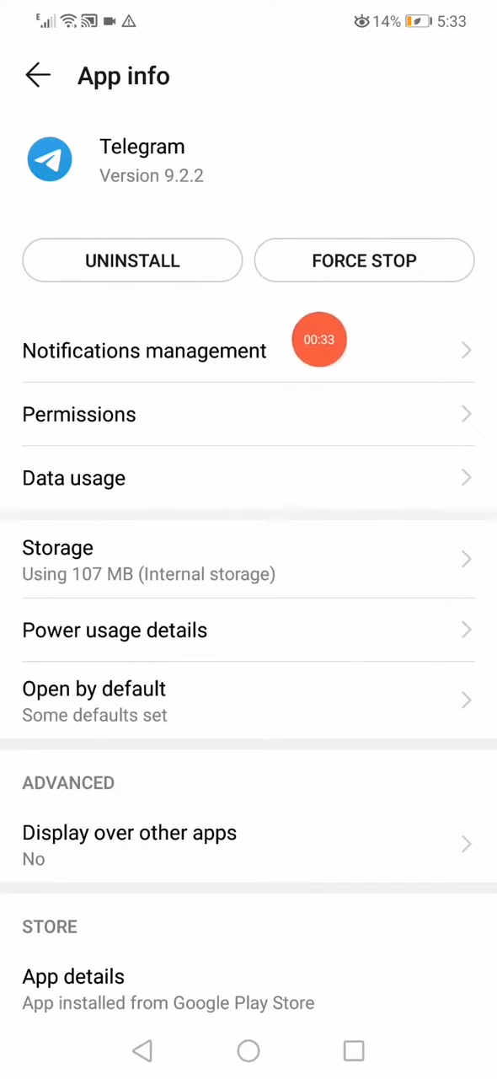
{"action": "left_click", "coordinate": [145, 351]}
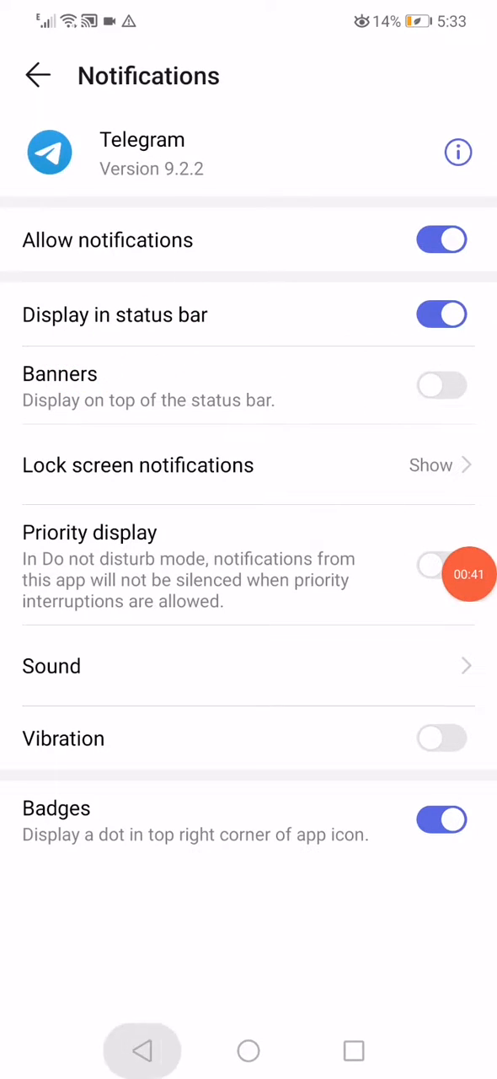
{"action": "left_click", "coordinate": [37, 74]}
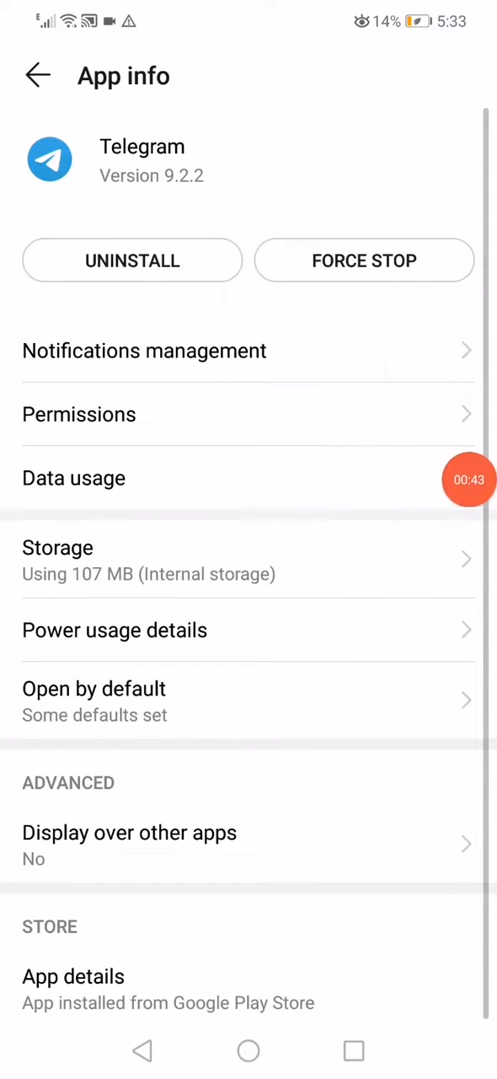
Allow Roaming data for Telegram under Data usage, clear its cache, and return to App info
{"action": "left_click", "coordinate": [75, 479]}
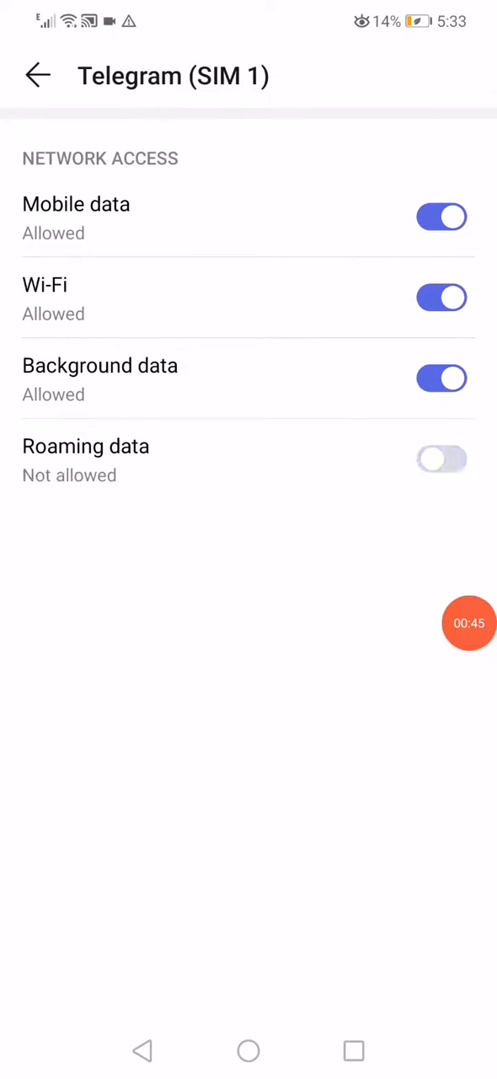
{"action": "left_click", "coordinate": [441, 378]}
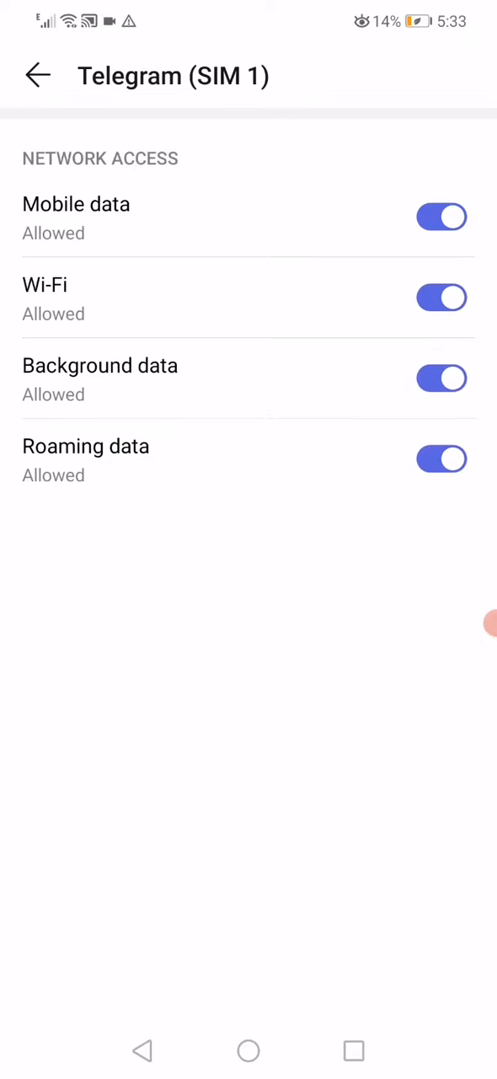
{"action": "left_click", "coordinate": [37, 74]}
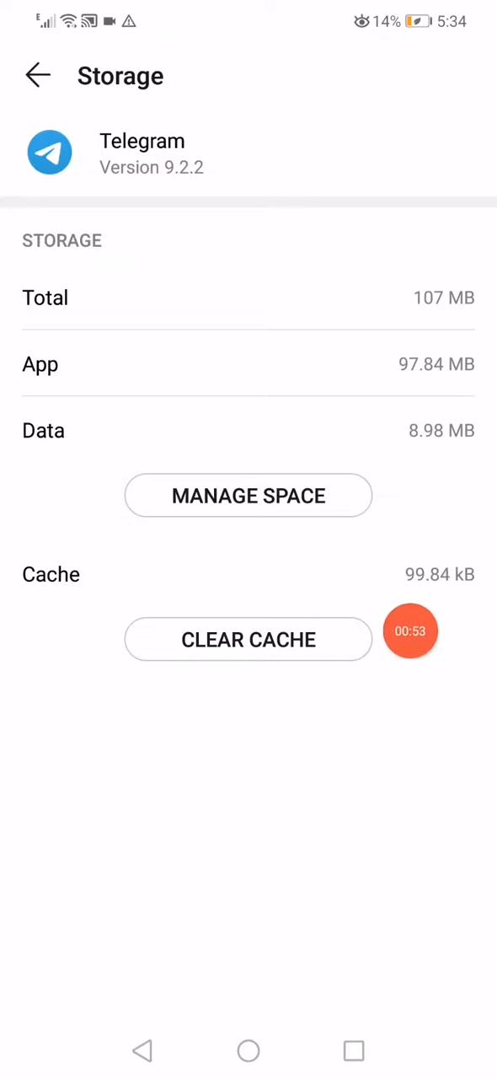
{"action": "left_click", "coordinate": [37, 74]}
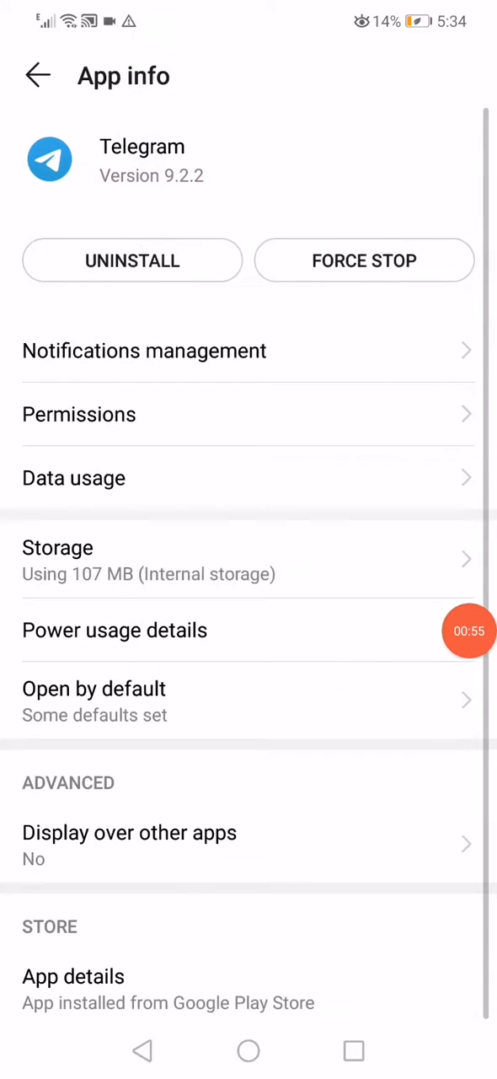